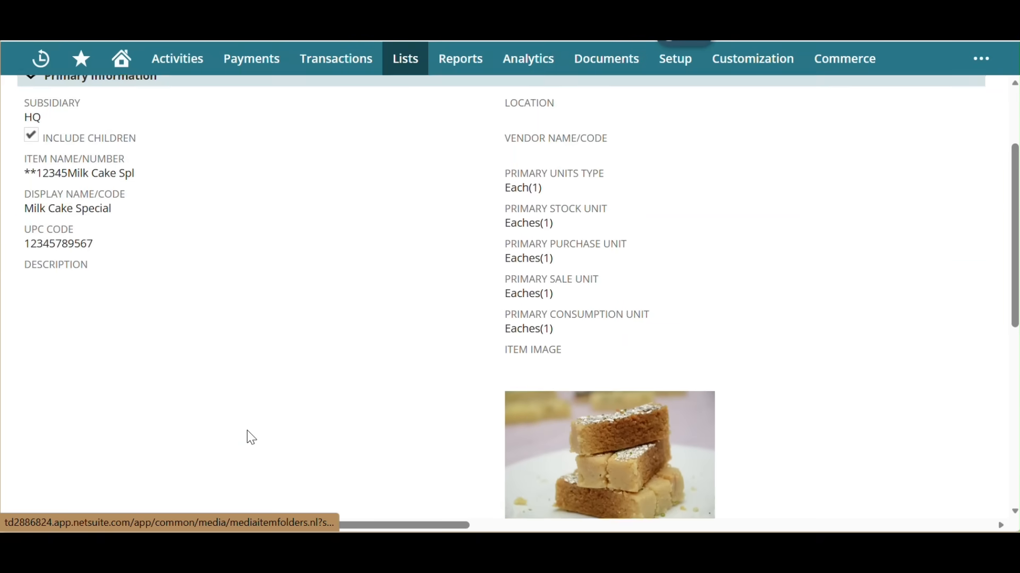
# Step: Show the Bills of Materials sublist under the Milk Cake Special item's Manufacturing details
pyautogui.scroll(-3)
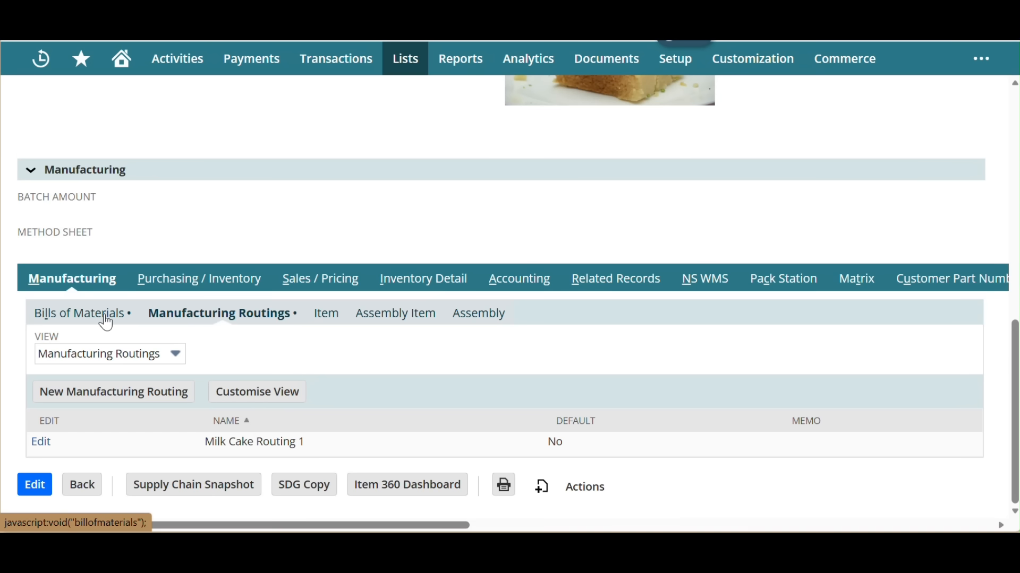
pyautogui.click(78, 312)
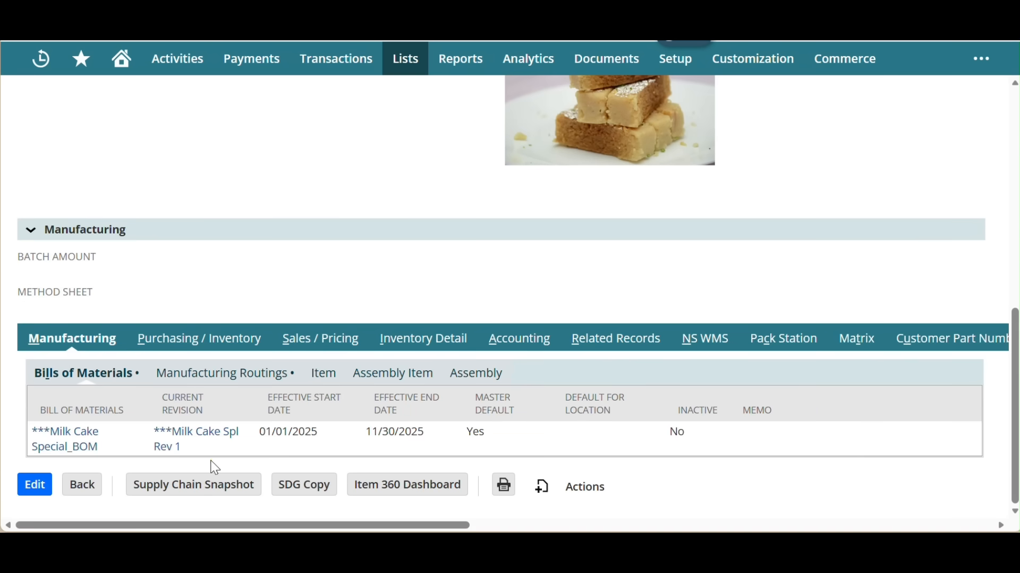
pyautogui.moveTo(429, 454)
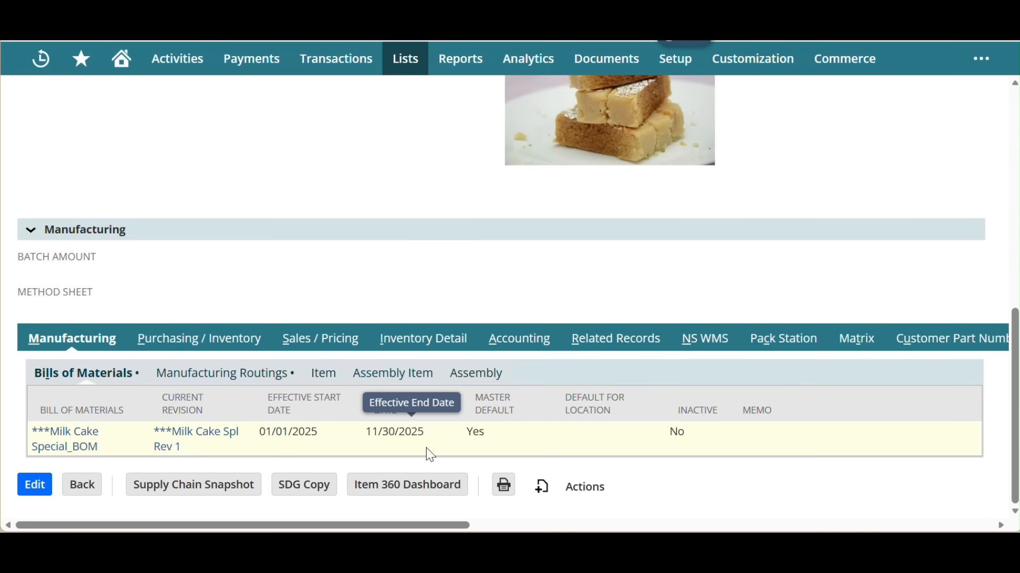
pyautogui.moveTo(511, 448)
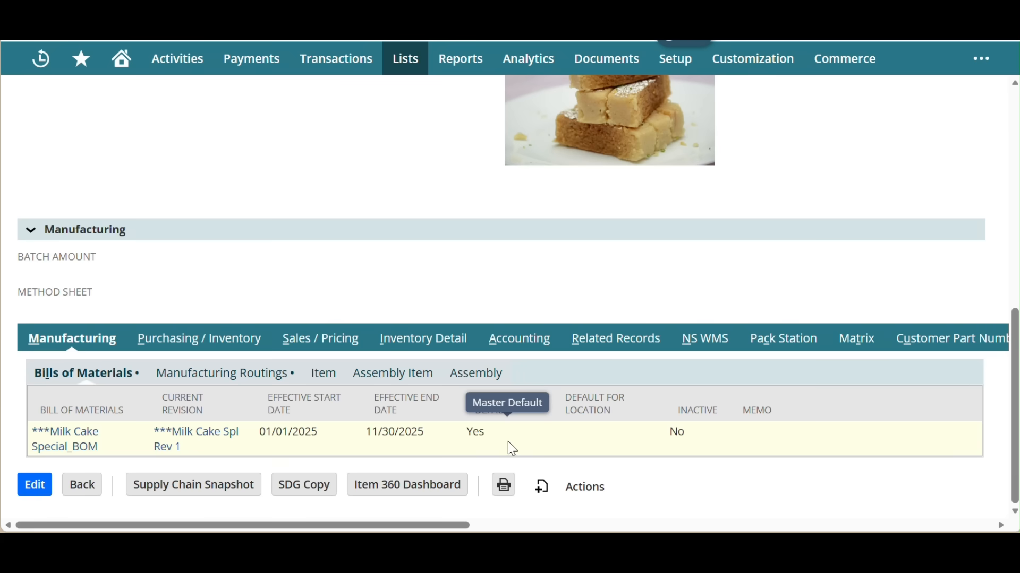
# Step: Open the ***Milk Cake Special_BOM record and view its Rev 1 and Rev 2 revisions
pyautogui.click(220, 373)
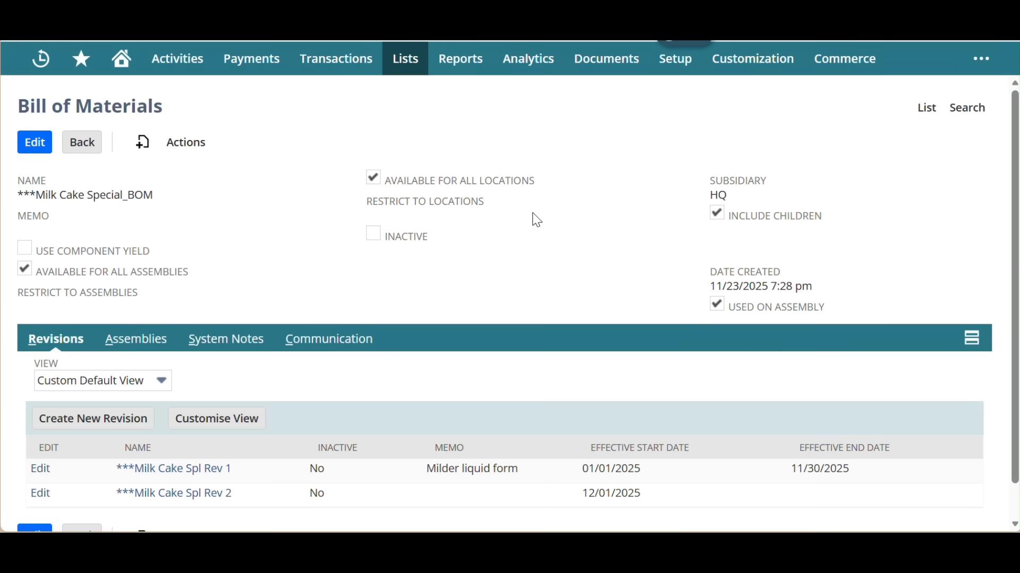
pyautogui.scroll(-3)
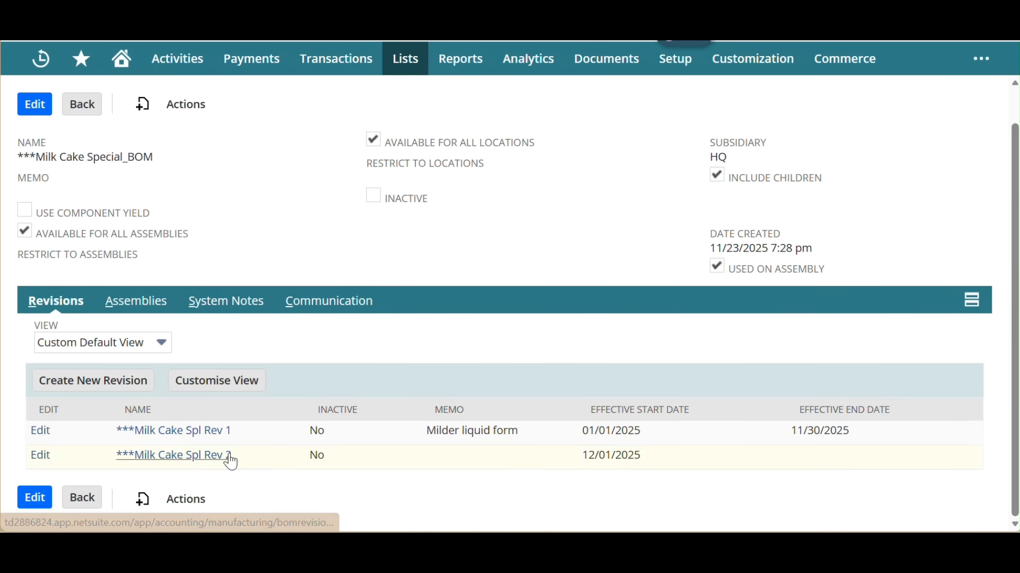
pyautogui.moveTo(356, 233)
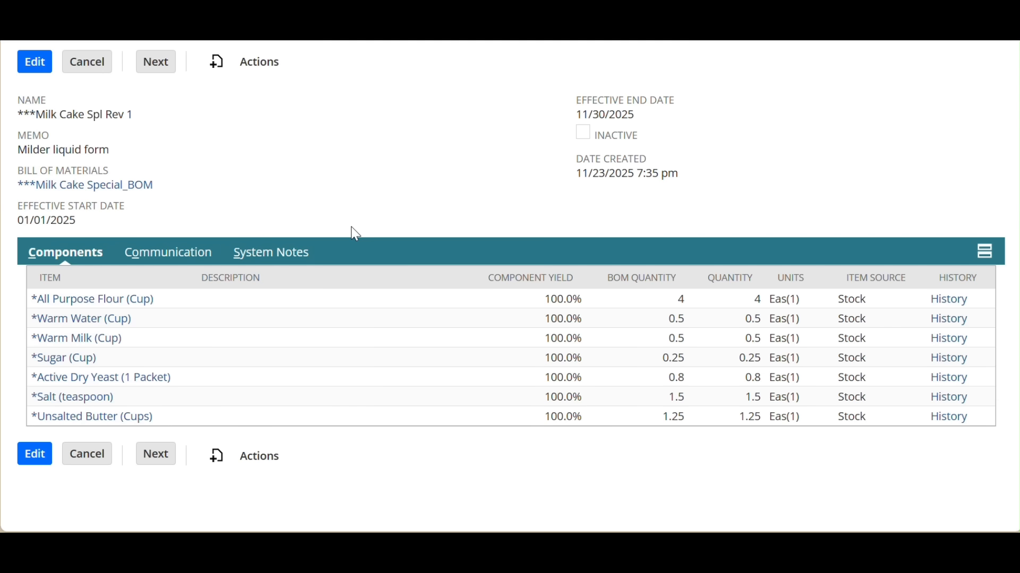
pyautogui.moveTo(168, 199)
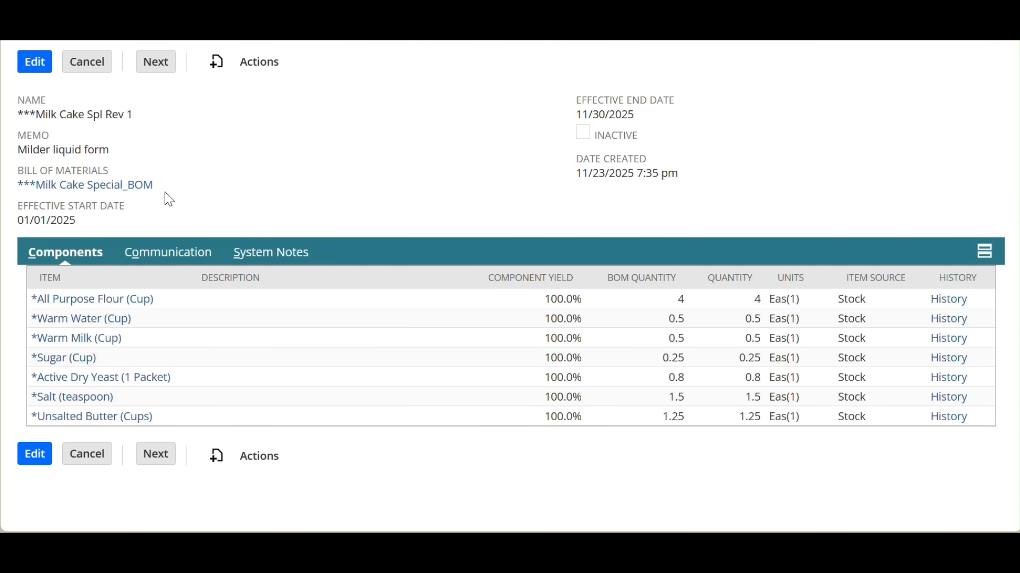
pyautogui.moveTo(208, 396)
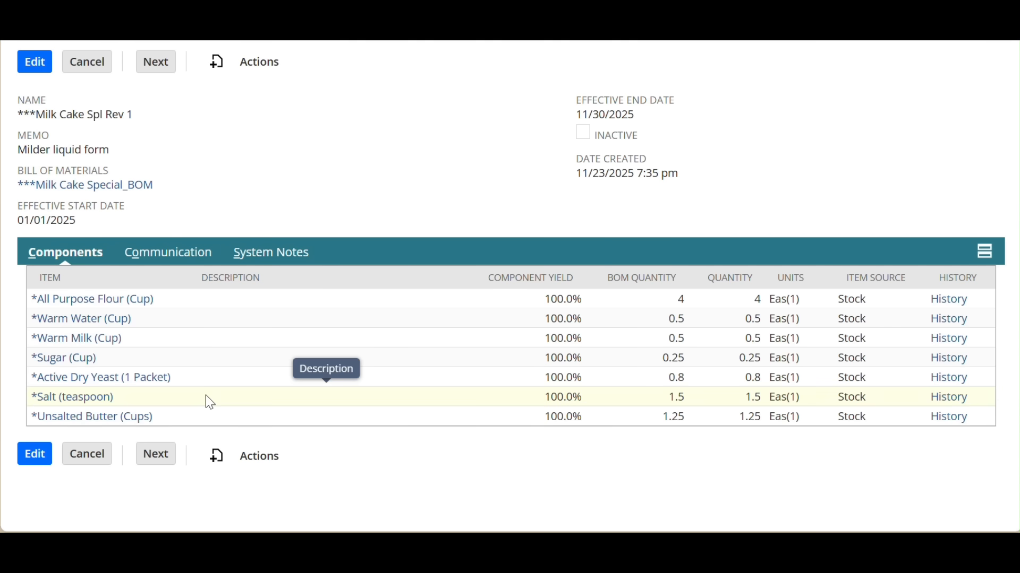
pyautogui.moveTo(637, 118)
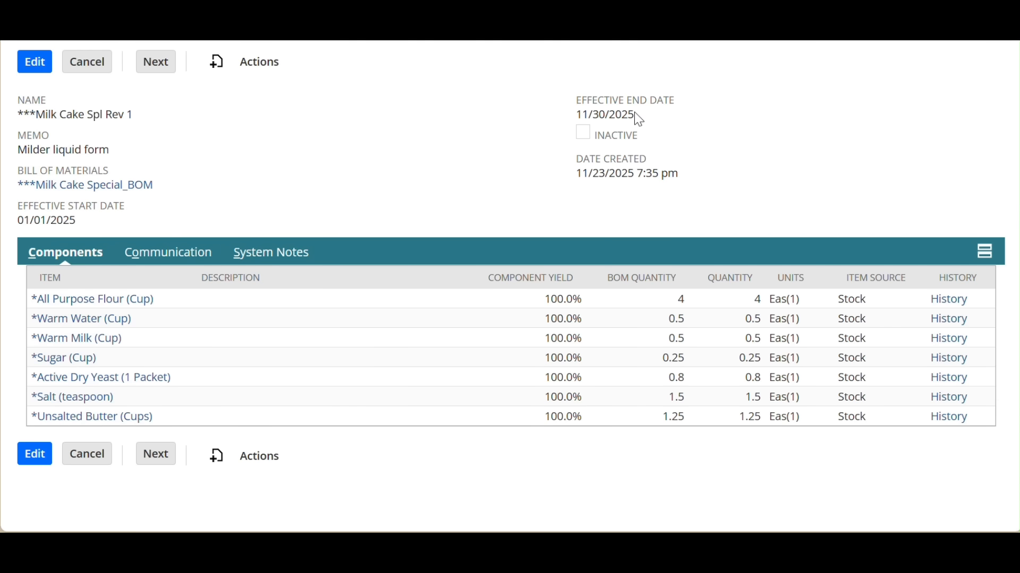
pyautogui.moveTo(650, 197)
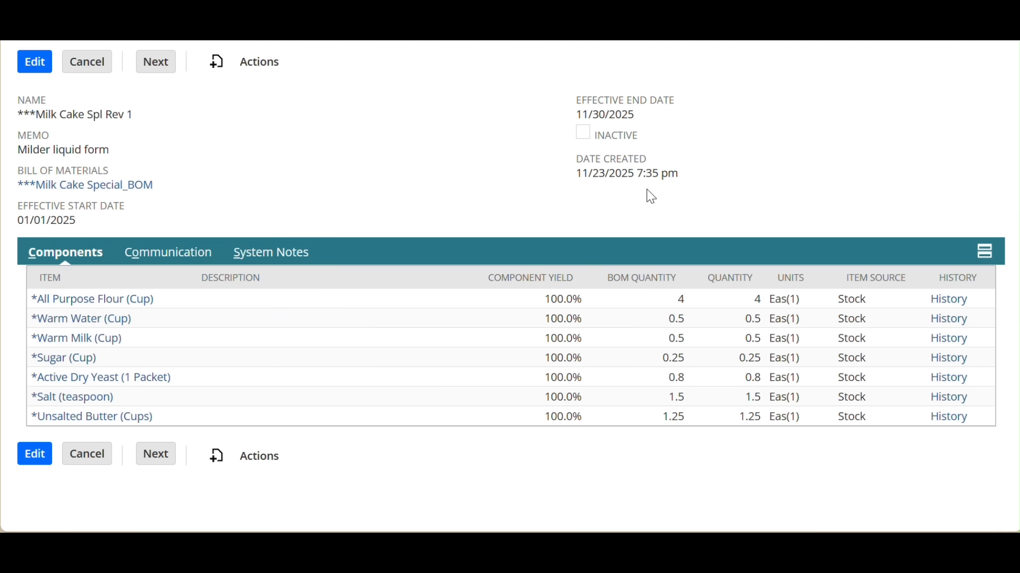
pyautogui.moveTo(659, 336)
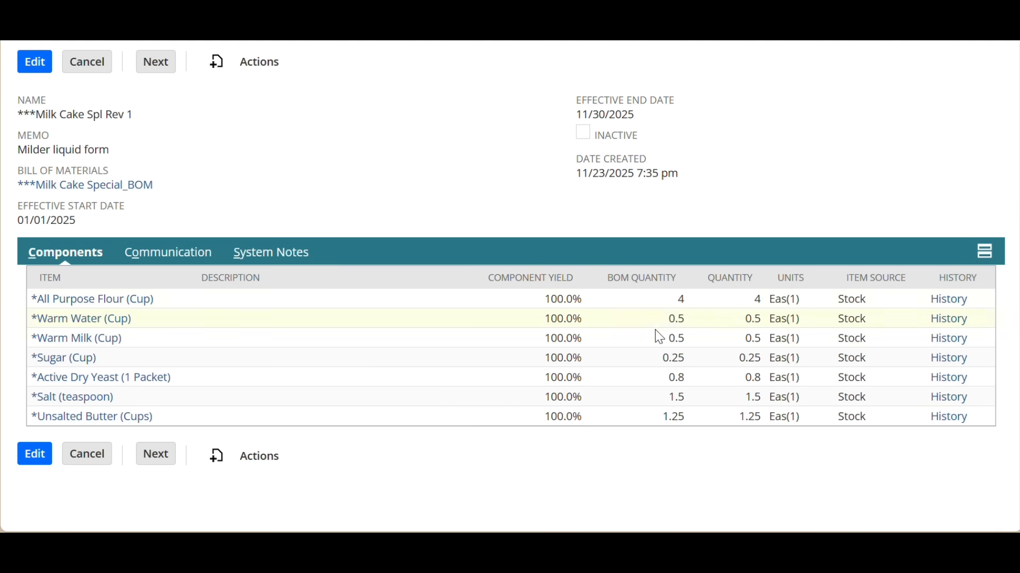
pyautogui.moveTo(804, 280)
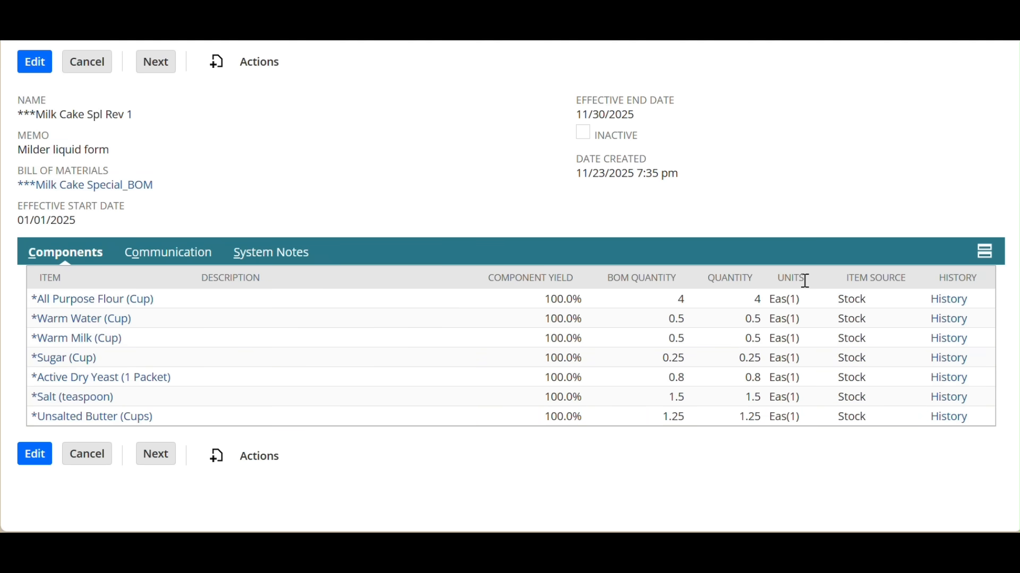
pyautogui.moveTo(886, 429)
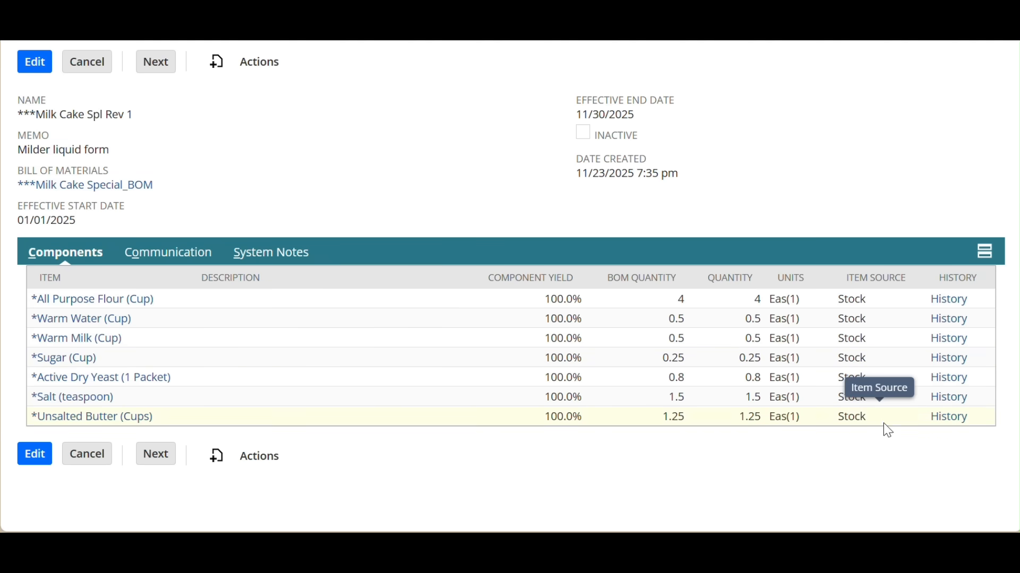
# Step: Advance to revision ***Milk Cake Spl Rev 2 with yeast sourced by purchase order
pyautogui.click(155, 62)
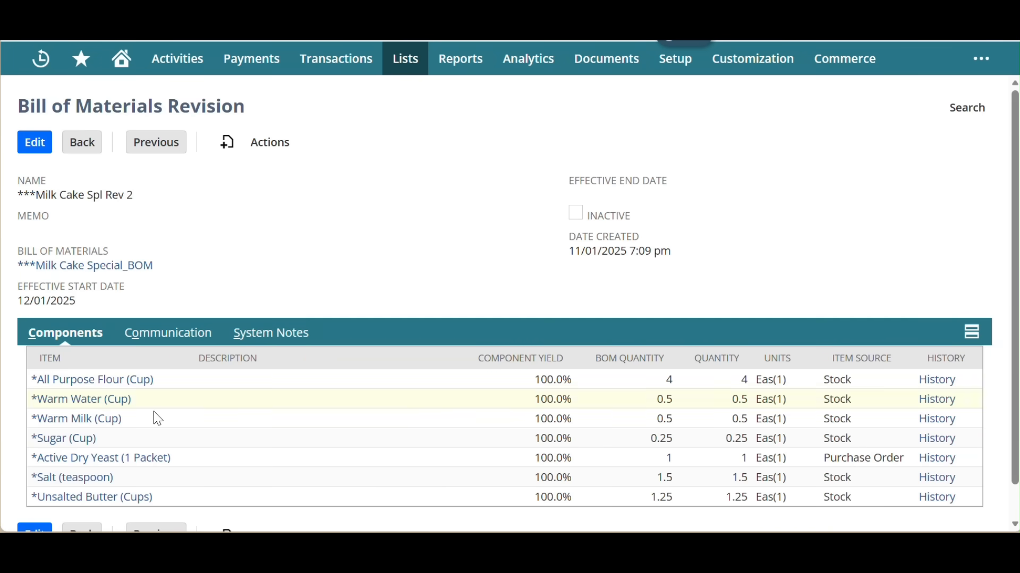
pyautogui.moveTo(546, 497)
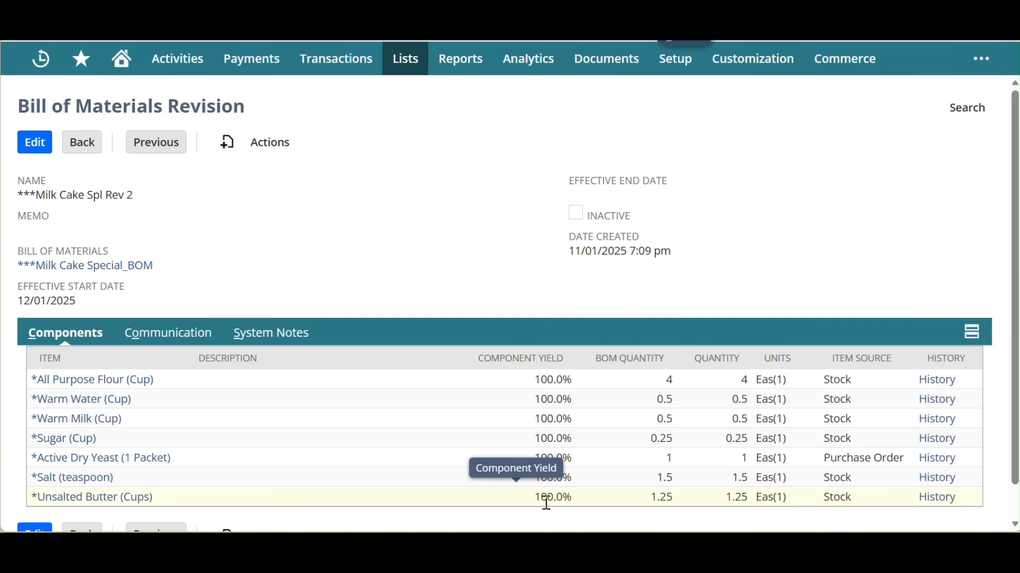
pyautogui.moveTo(862, 459)
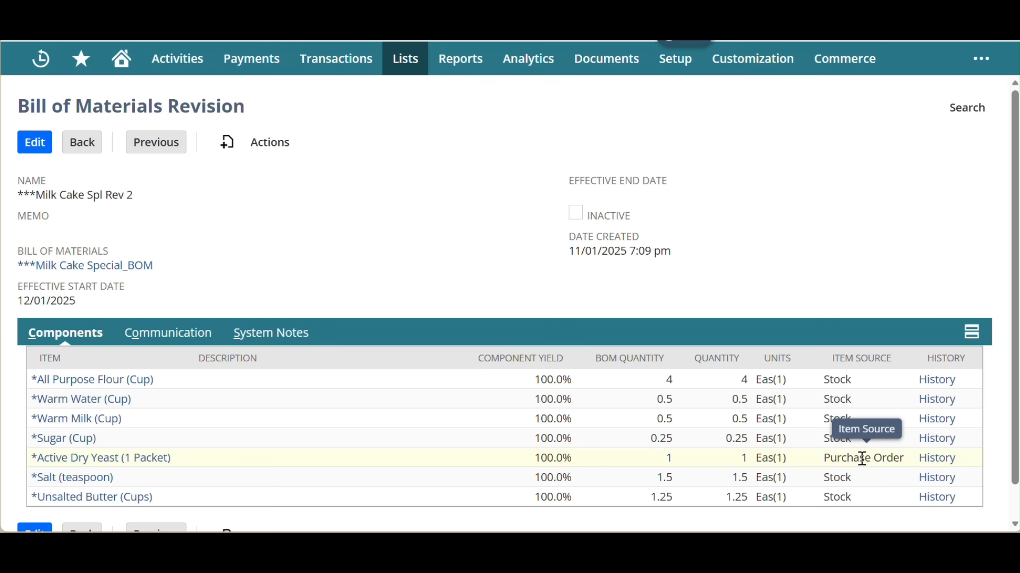
pyautogui.moveTo(901, 438)
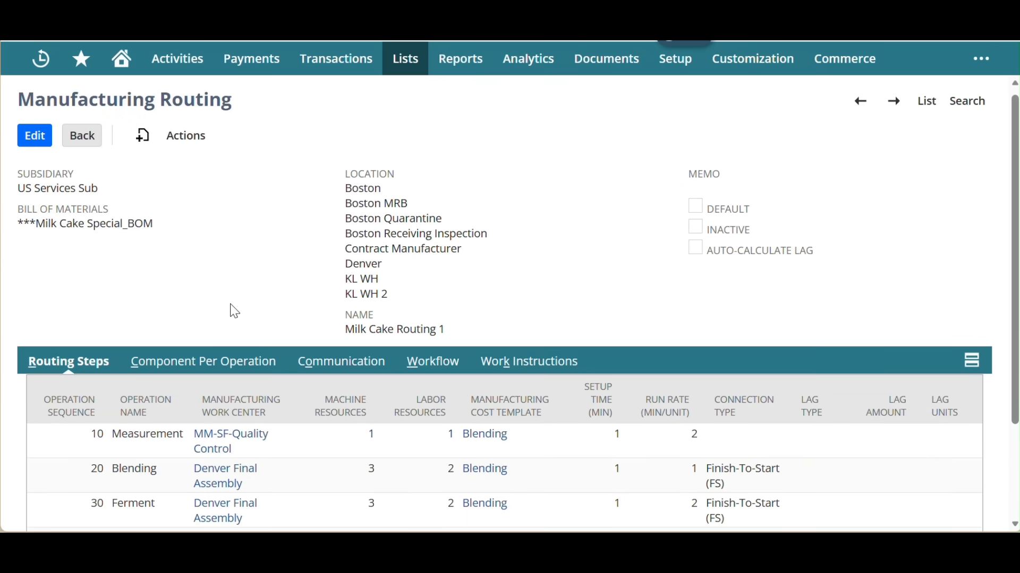
# Step: Review Milk Cake Routing 1's five routing steps from Measurement to Inspection
pyautogui.scroll(-3)
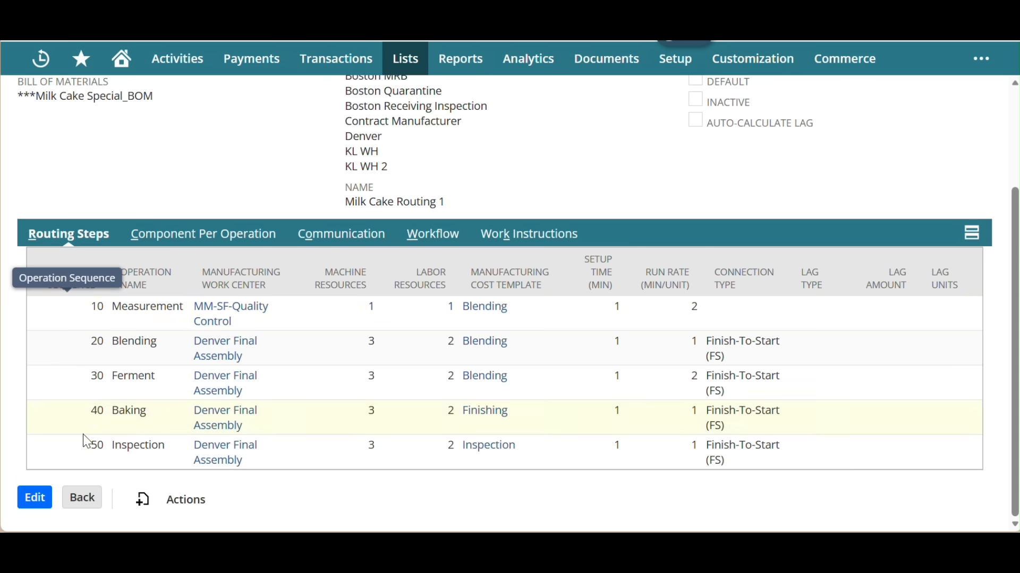
pyautogui.moveTo(180, 453)
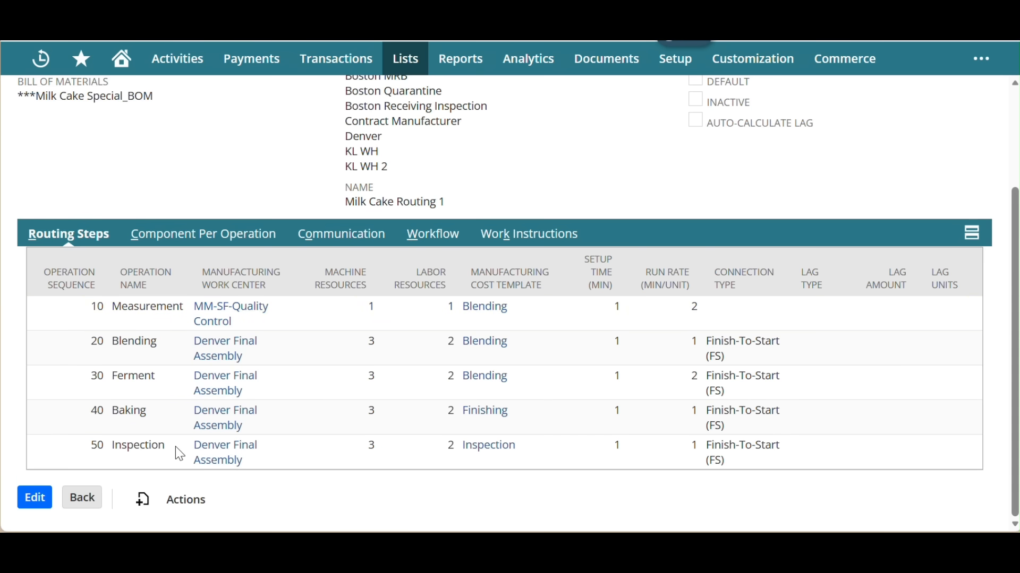
pyautogui.moveTo(338, 349)
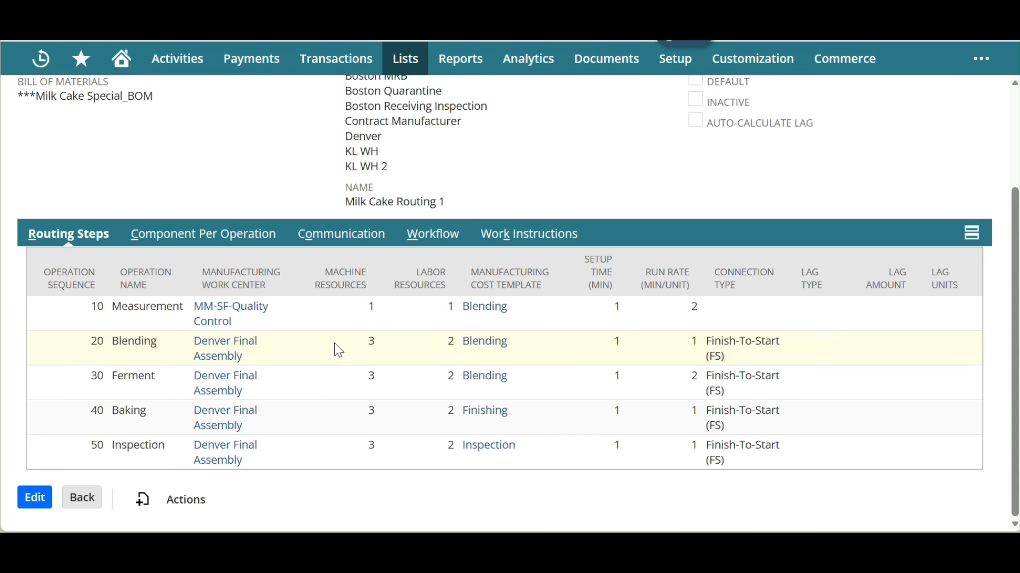
pyautogui.moveTo(431, 301)
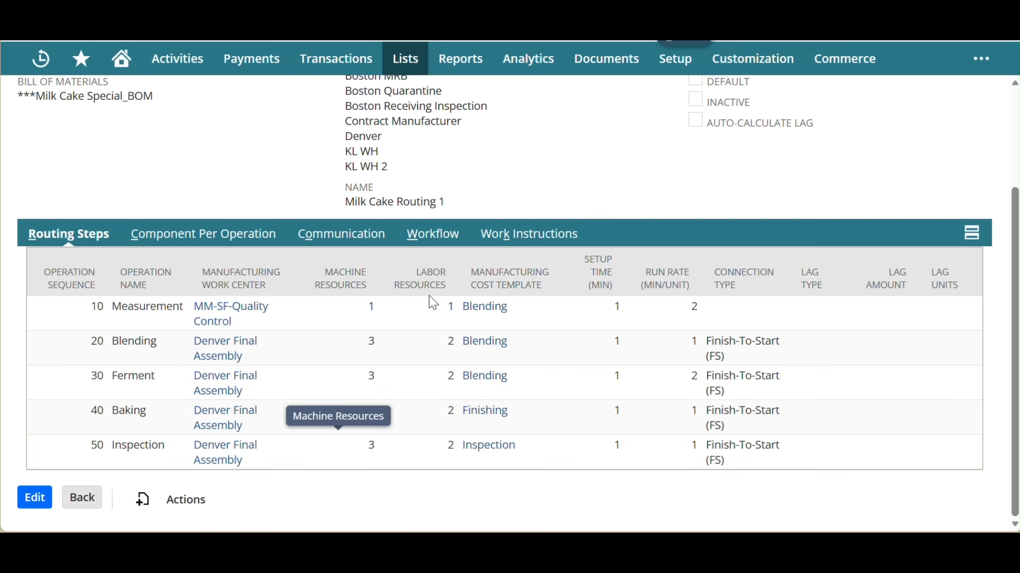
pyautogui.moveTo(526, 311)
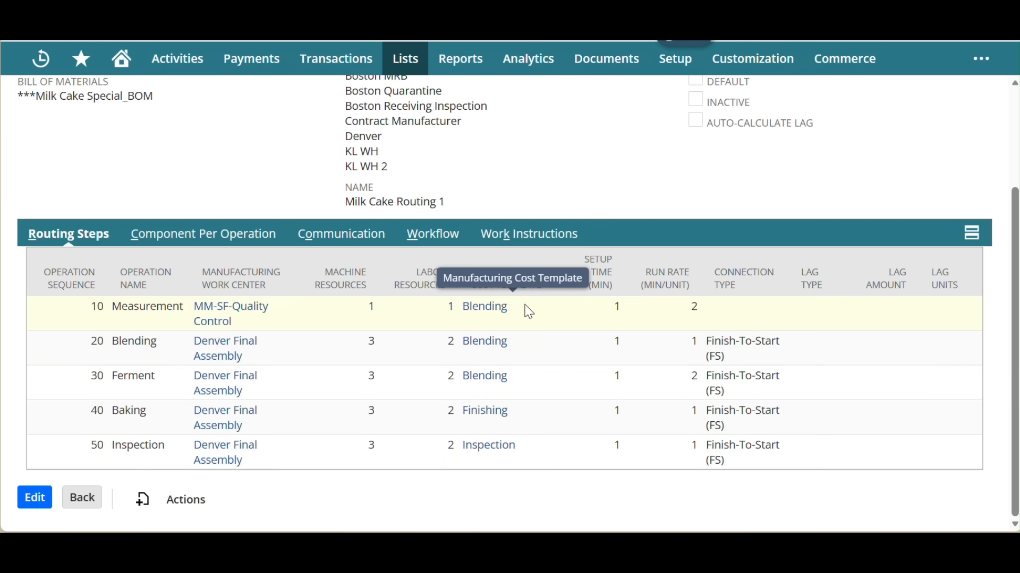
pyautogui.moveTo(616, 448)
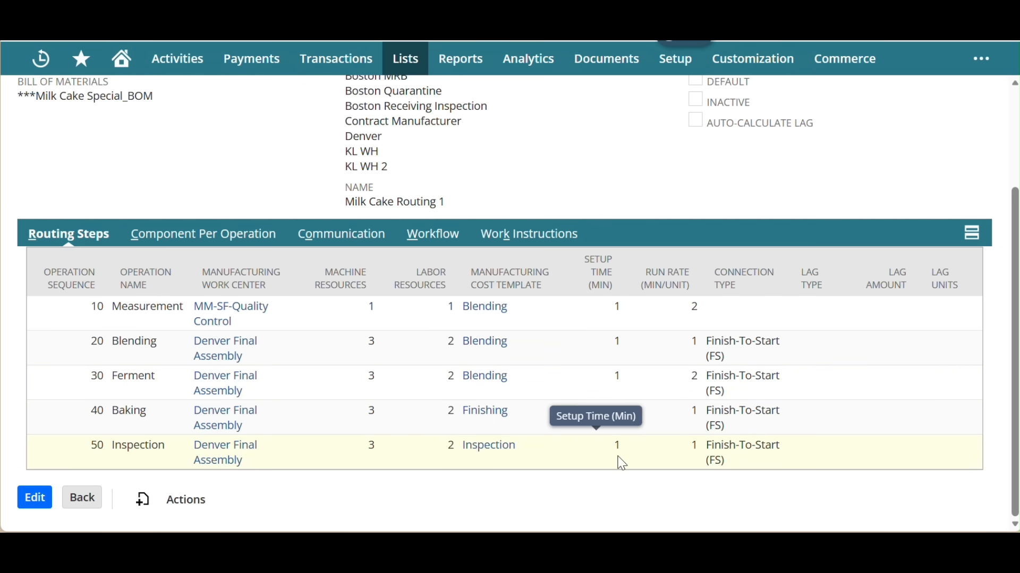
pyautogui.moveTo(691, 462)
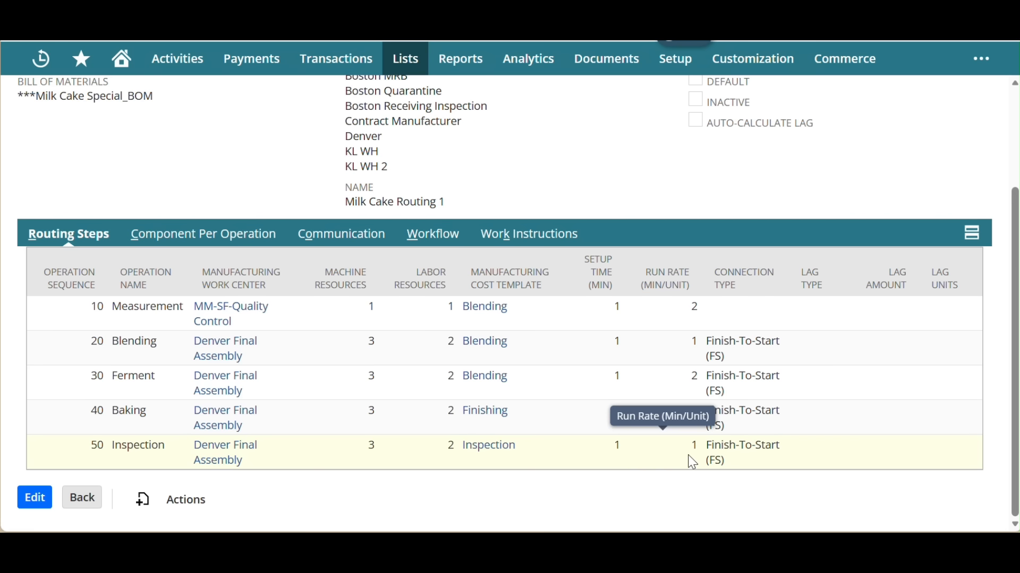
pyautogui.moveTo(778, 473)
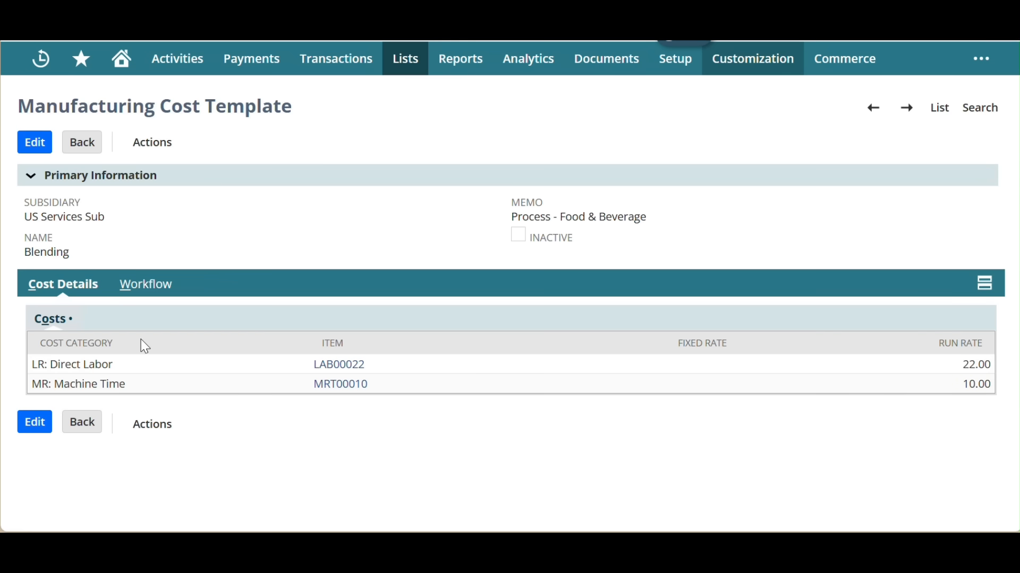
pyautogui.moveTo(992, 422)
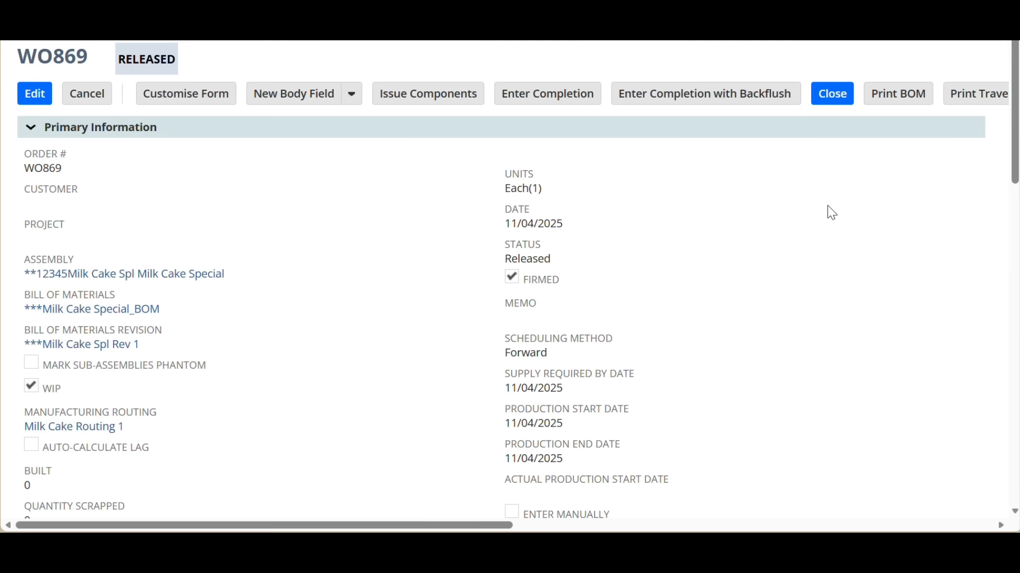
pyautogui.moveTo(270, 205)
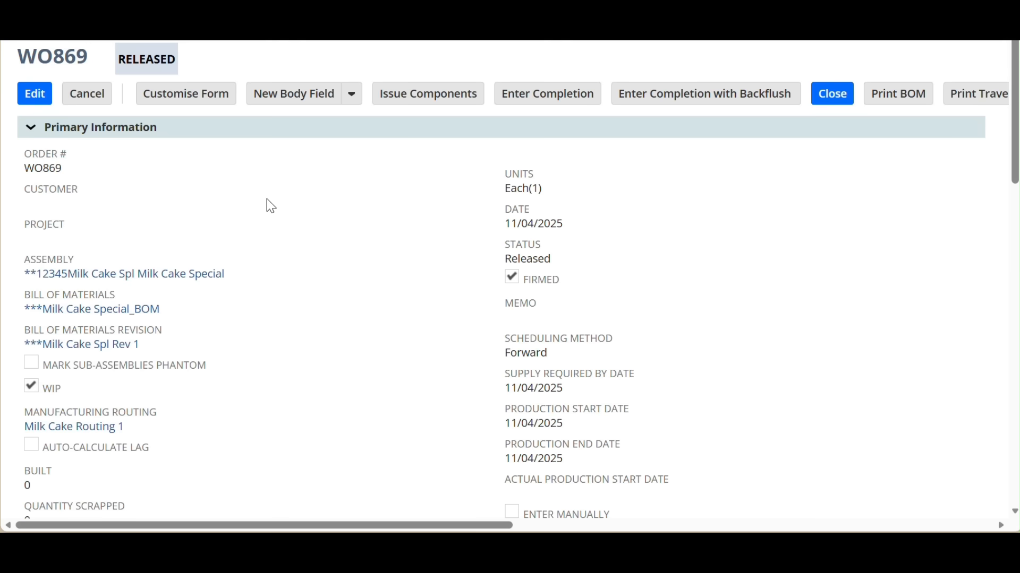
pyautogui.moveTo(195, 317)
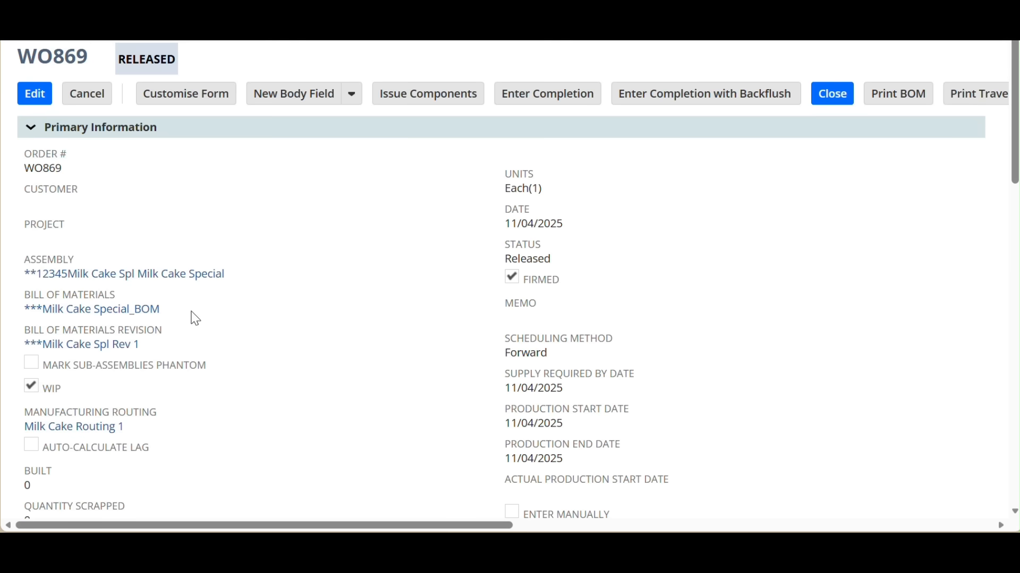
pyautogui.moveTo(129, 395)
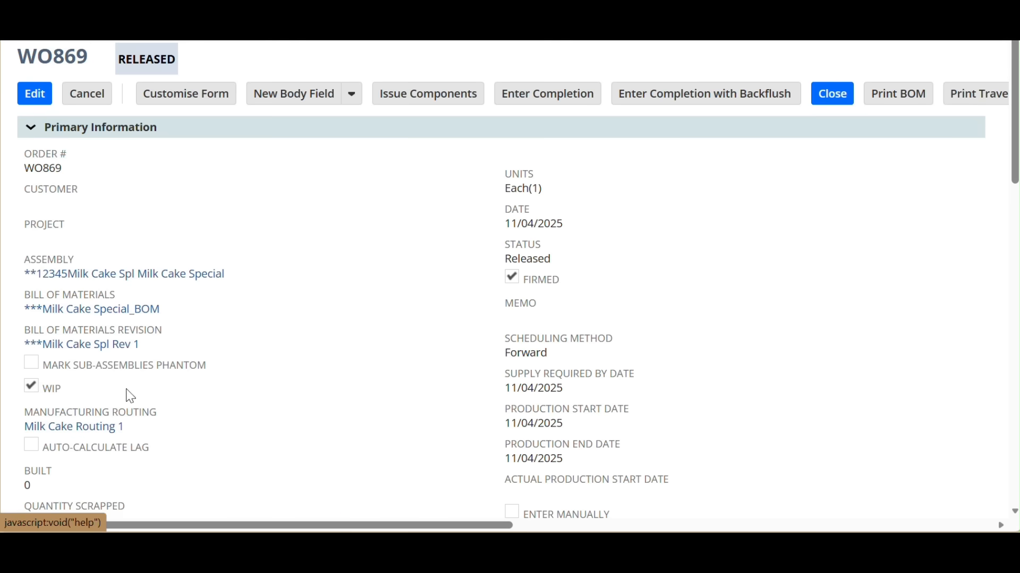
pyautogui.moveTo(506, 259)
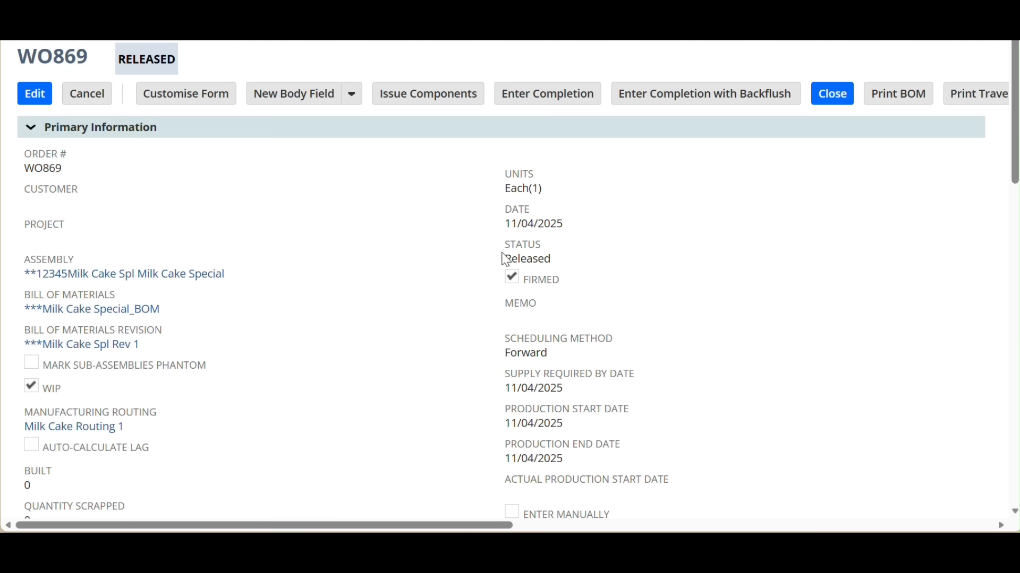
pyautogui.moveTo(464, 372)
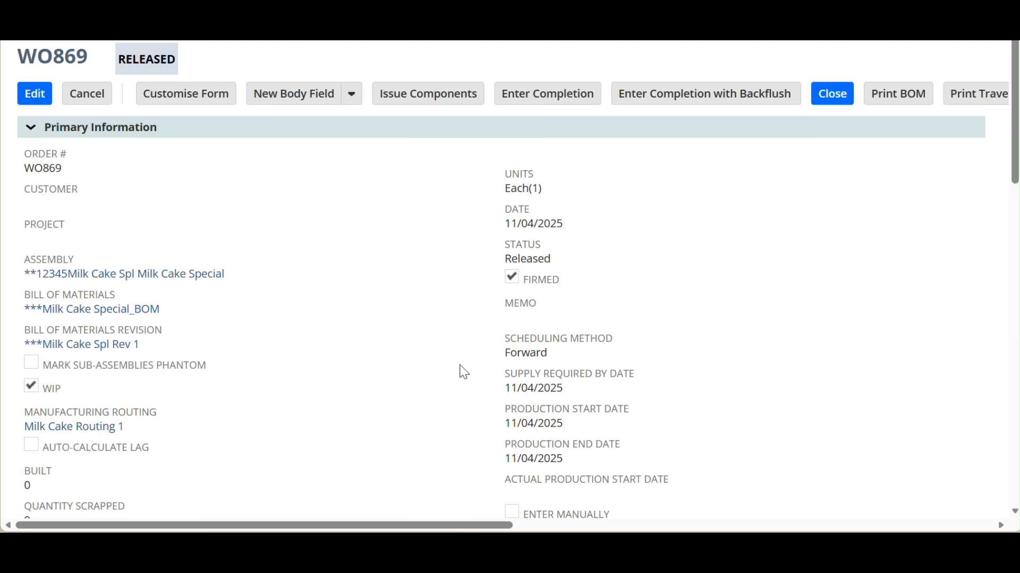
# Step: Show WO869's five operations, Measurement through Inspection, on the Operations subtab
pyautogui.scroll(-3)
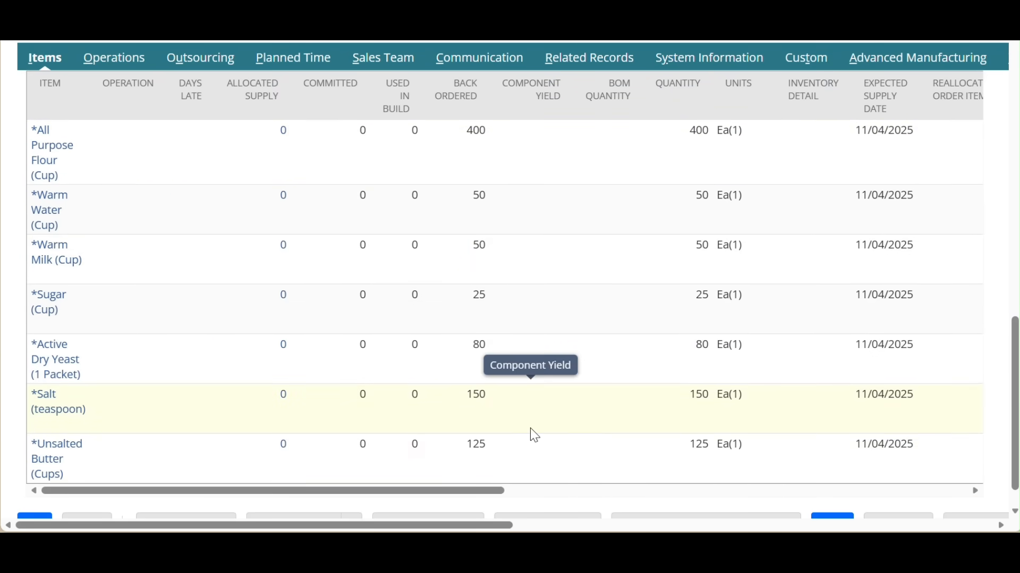
pyautogui.moveTo(950, 290)
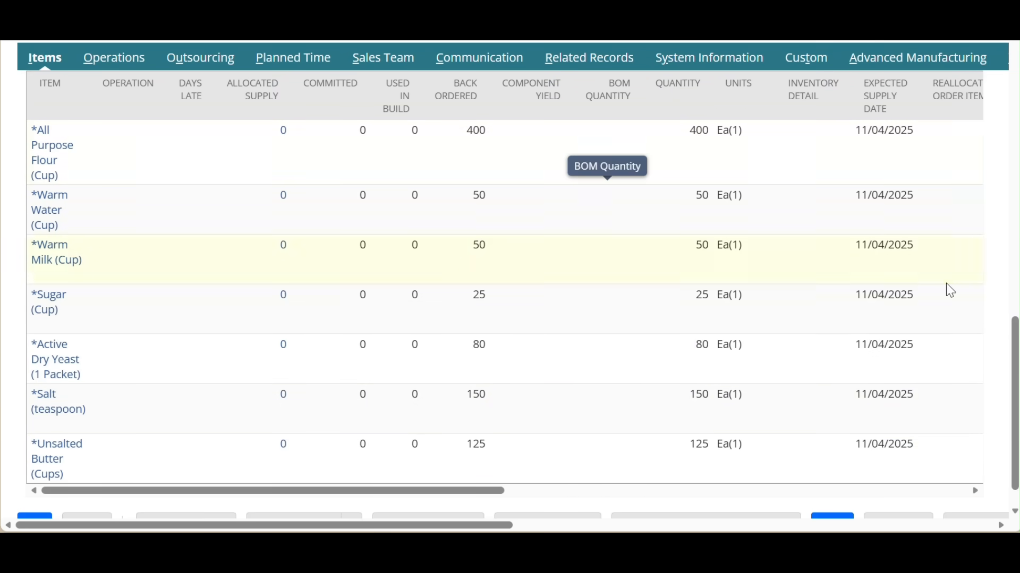
pyautogui.moveTo(114, 57)
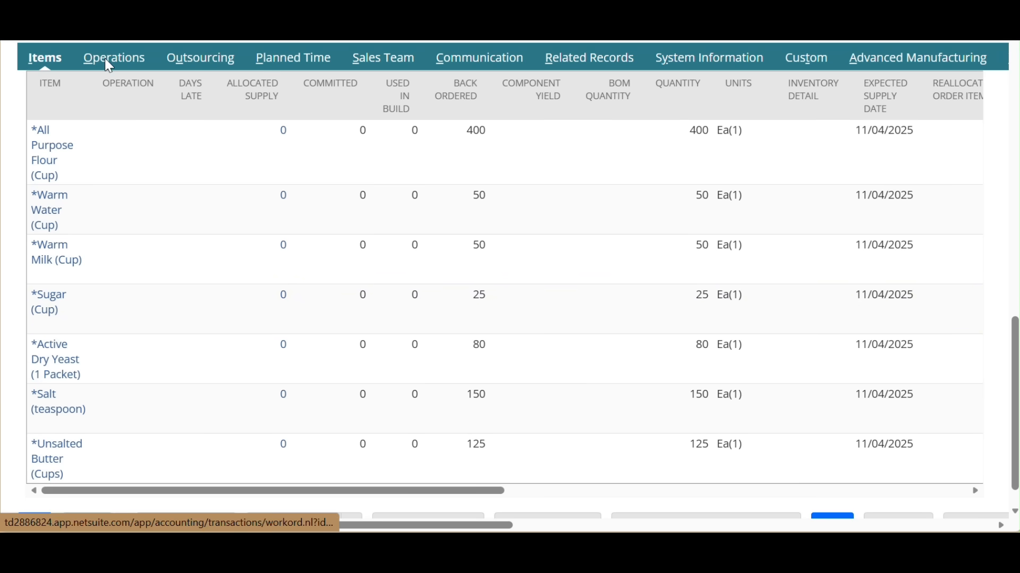
pyautogui.click(113, 57)
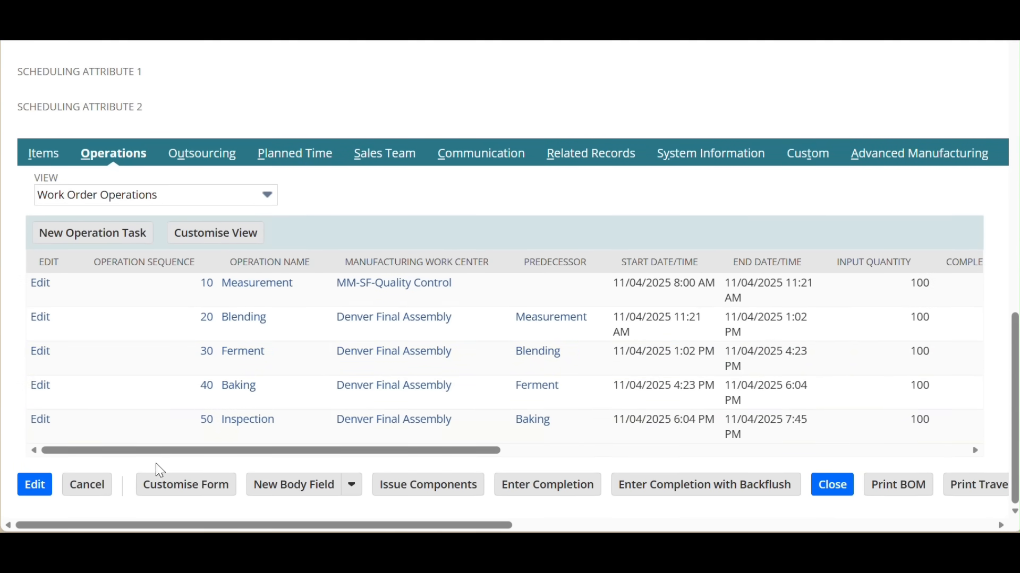
pyautogui.moveTo(554, 448)
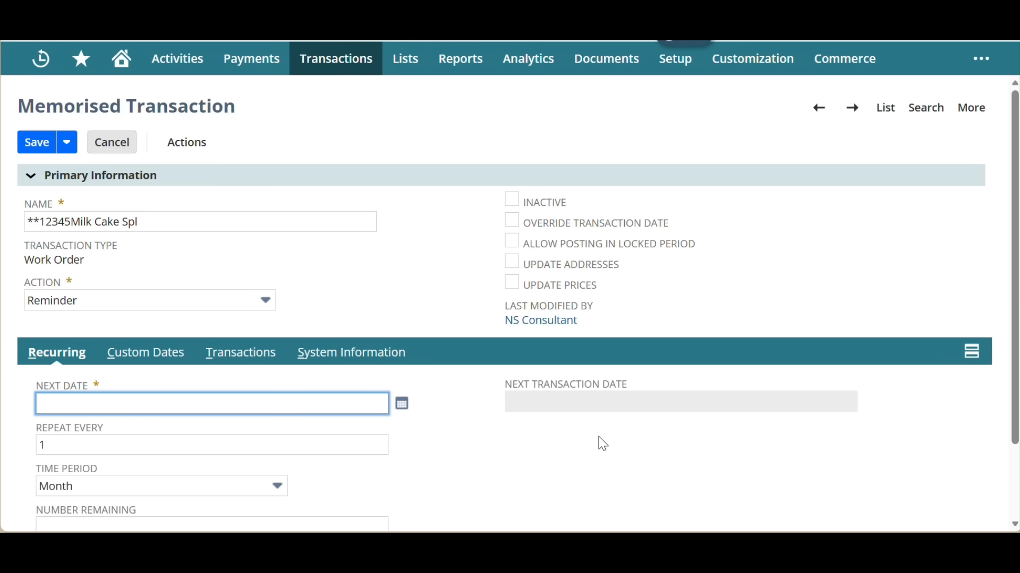
pyautogui.moveTo(223, 271)
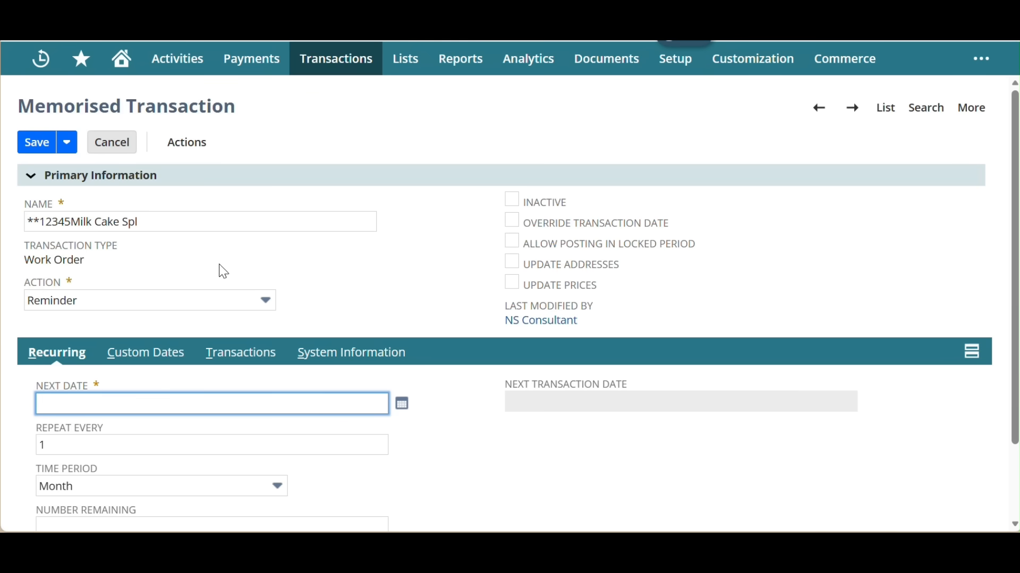
pyautogui.moveTo(232, 300)
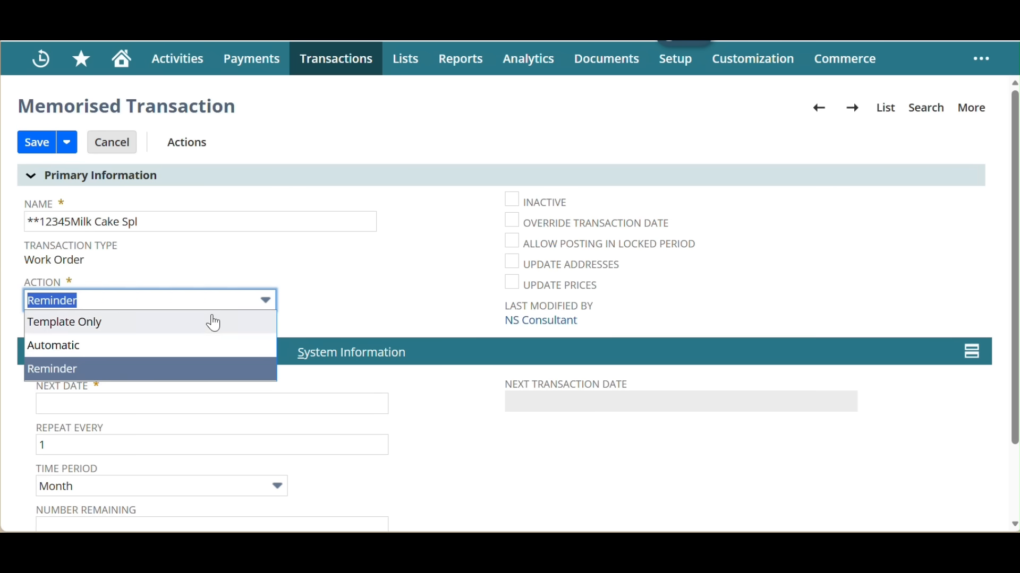
# Step: Keep Reminder as the memorised transaction's action and bring up the Next Date calendar
pyautogui.click(53, 368)
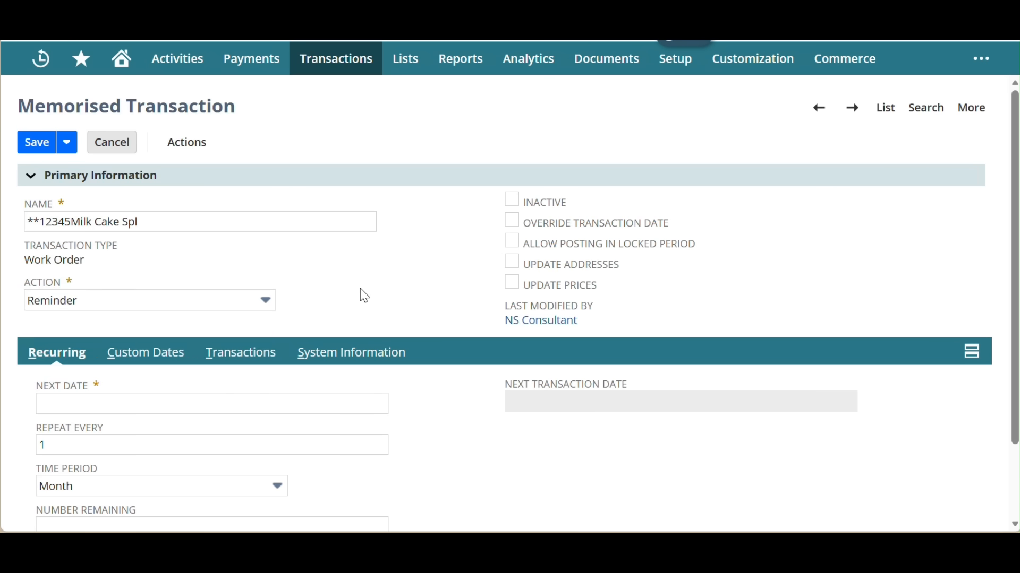
pyautogui.click(401, 311)
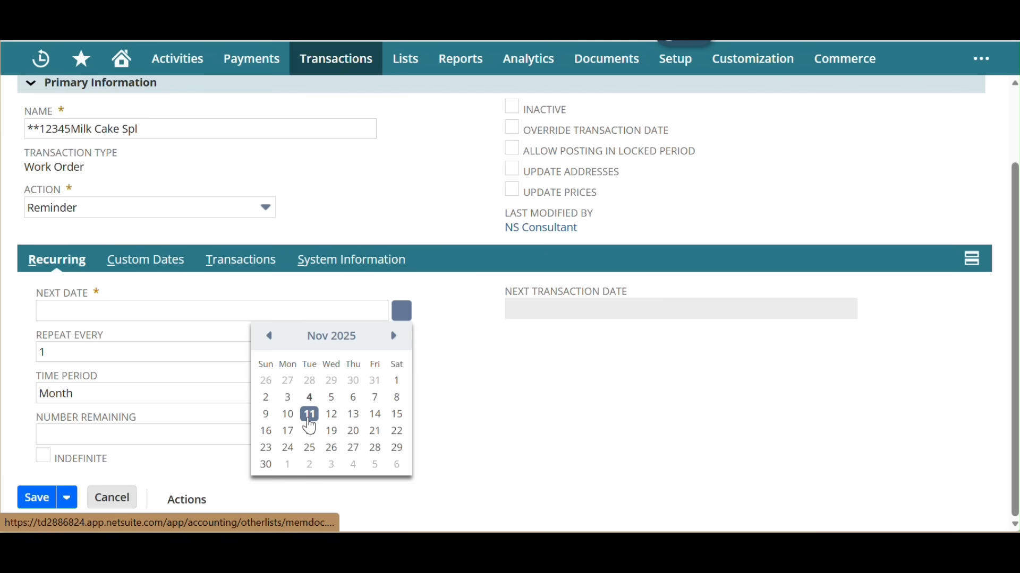
# Step: Set Next Date to 11/11/2025, Time Period to Week and Number Remaining to 10
pyautogui.click(309, 414)
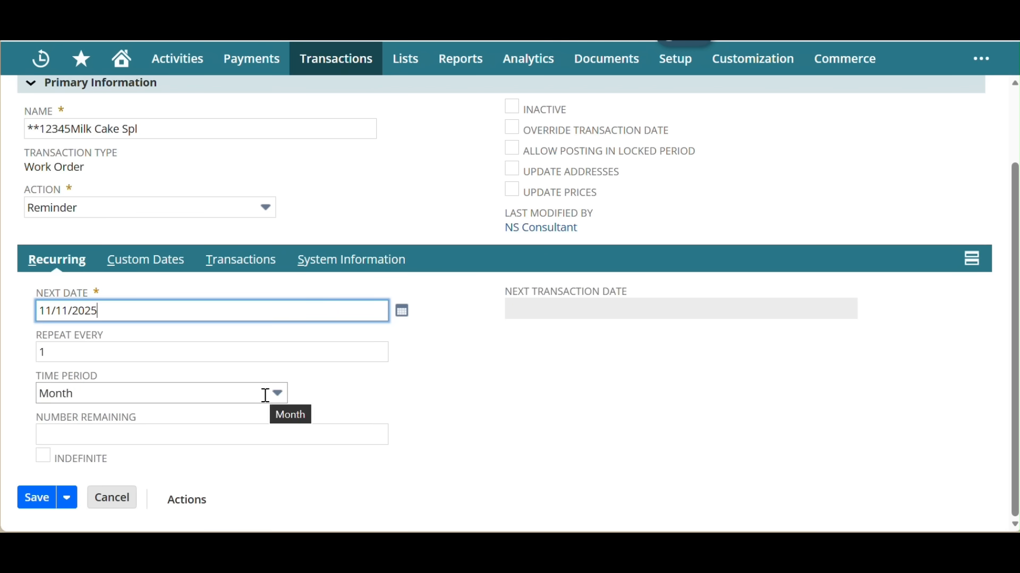
pyautogui.click(276, 393)
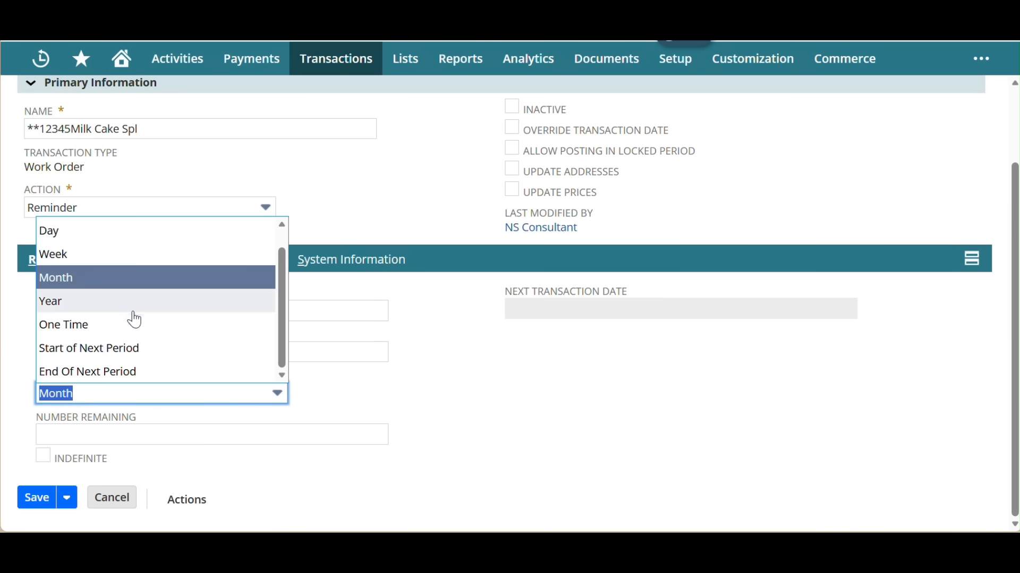
pyautogui.moveTo(127, 348)
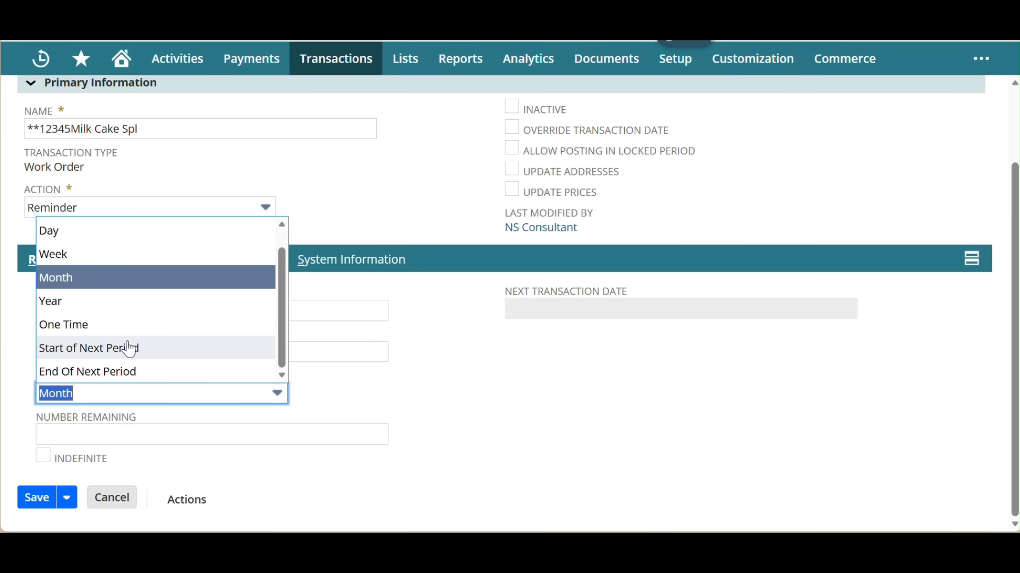
pyautogui.click(53, 254)
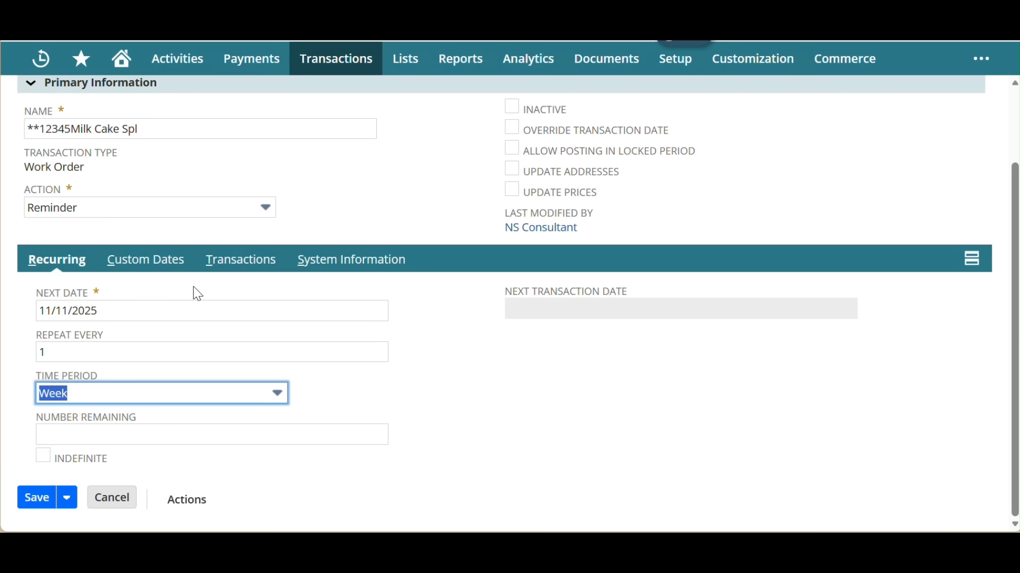
pyautogui.click(211, 434)
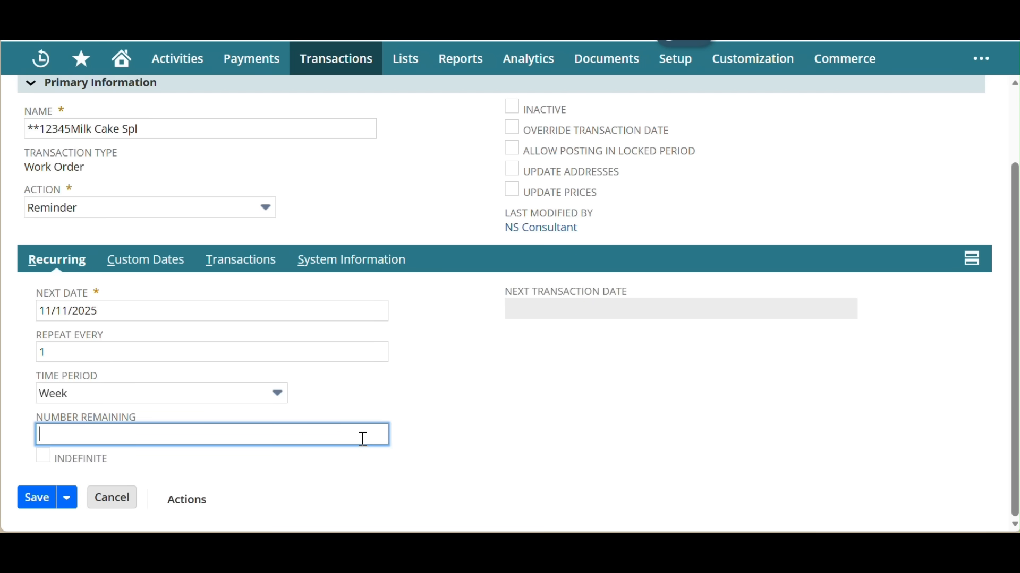
pyautogui.write('10')
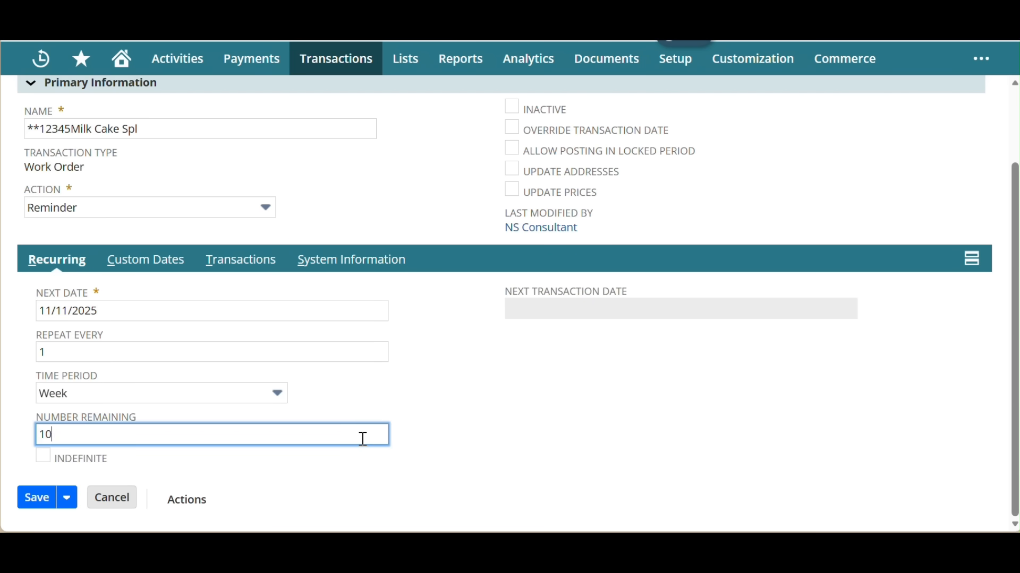
pyautogui.scroll(3)
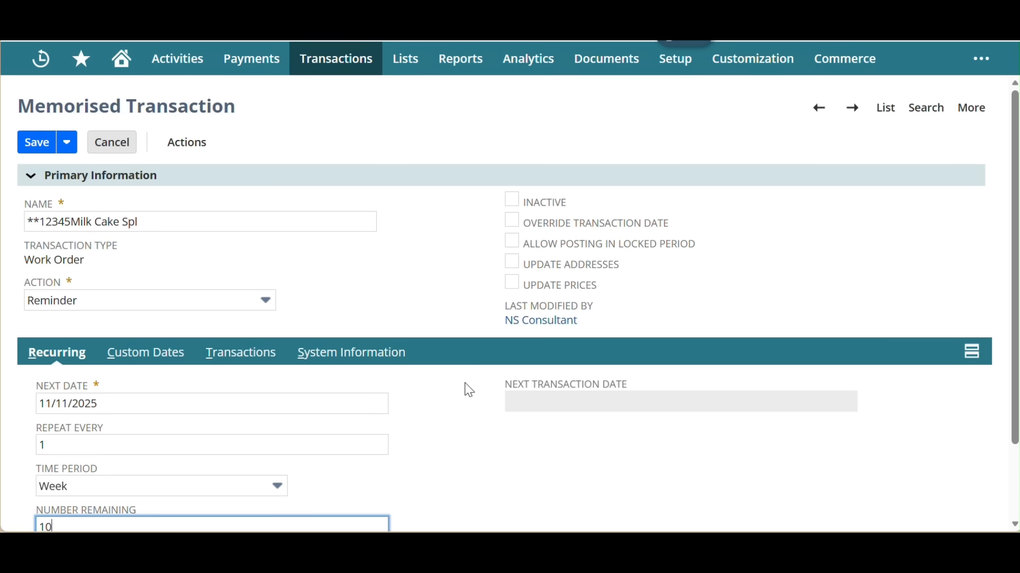
pyautogui.click(66, 141)
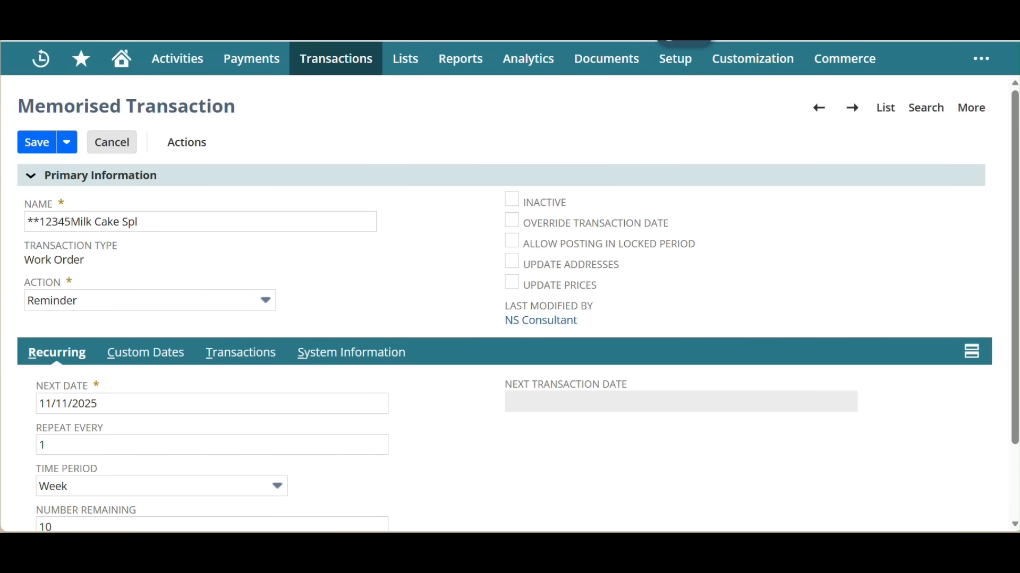
# Step: Save the memorised transaction and return to work order WO869's released record
pyautogui.click(36, 141)
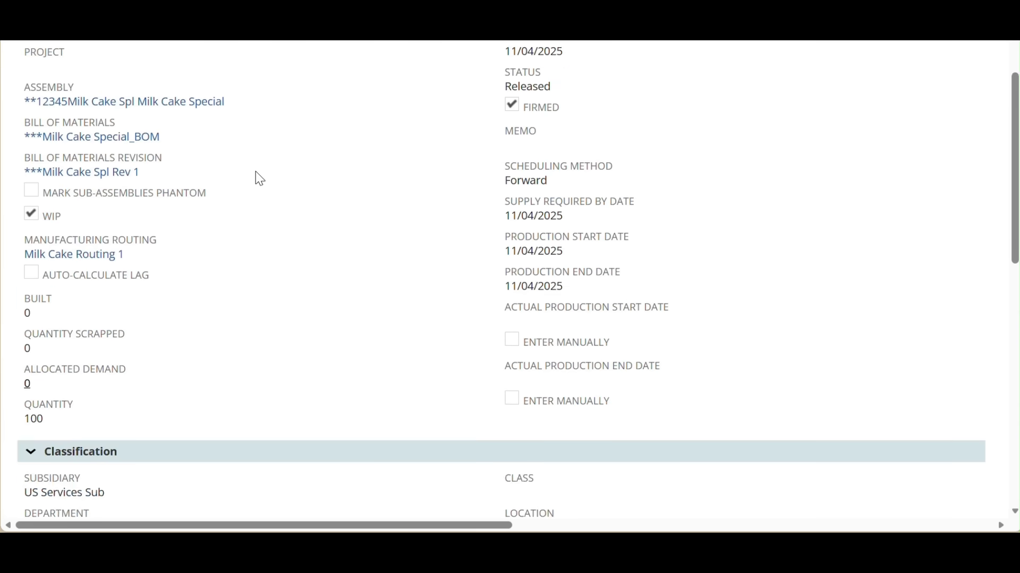
pyautogui.scroll(3)
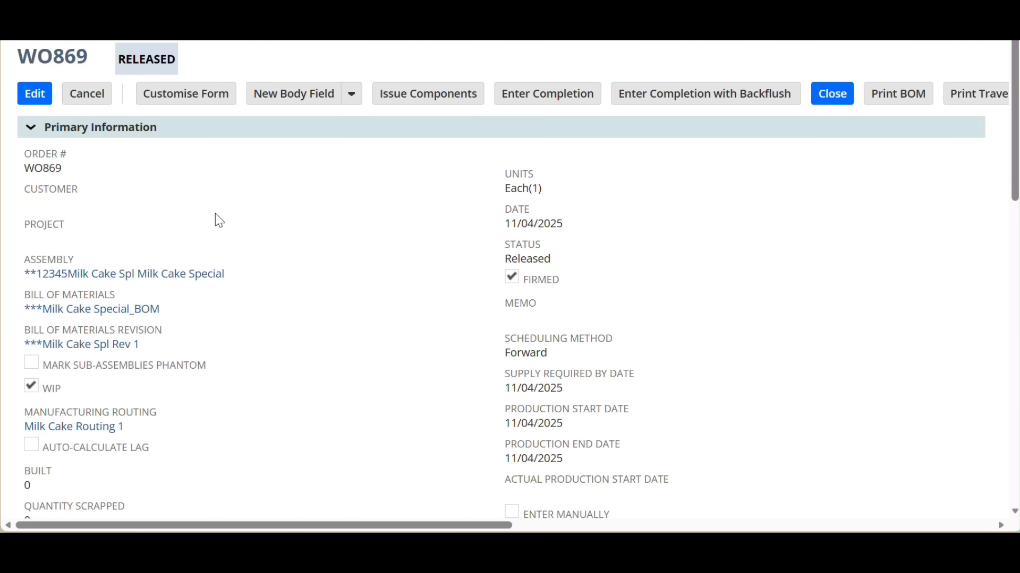
pyautogui.moveTo(258, 269)
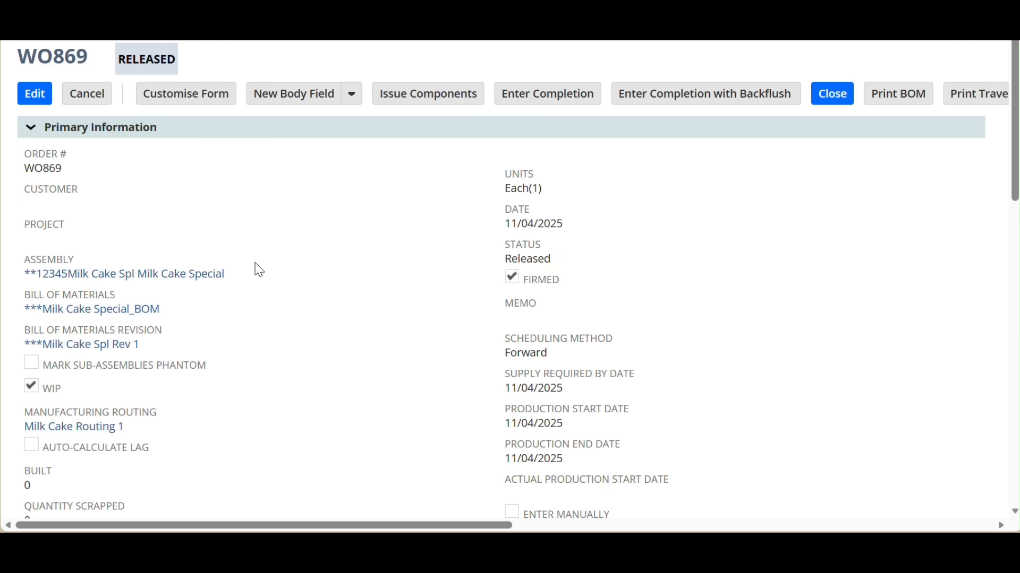